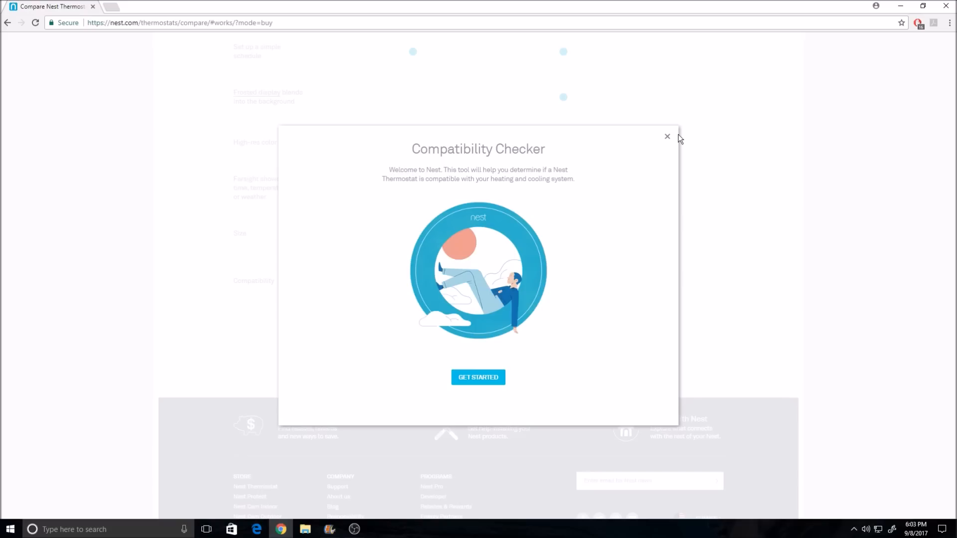
Restart the Nest Compatibility Checker and advance past the intro, power-off and wiring-warning screens to the wire labels.
{"action": "left_click", "coordinate": [667, 136]}
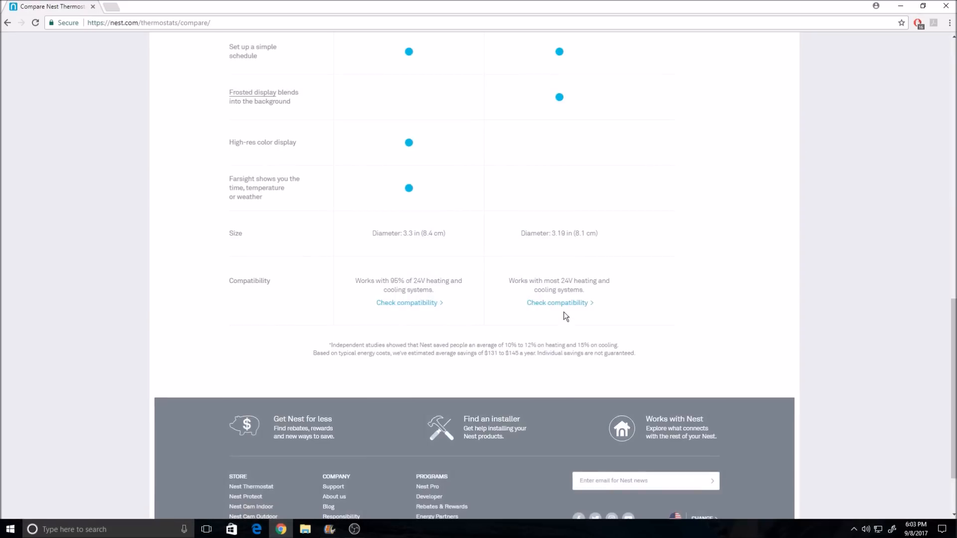
{"action": "left_click", "coordinate": [557, 303]}
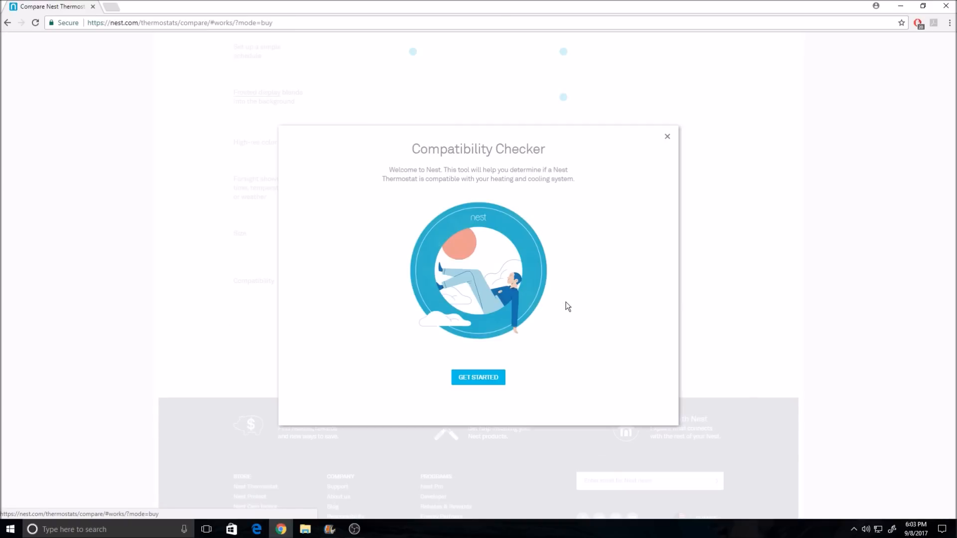
{"action": "left_click", "coordinate": [478, 377]}
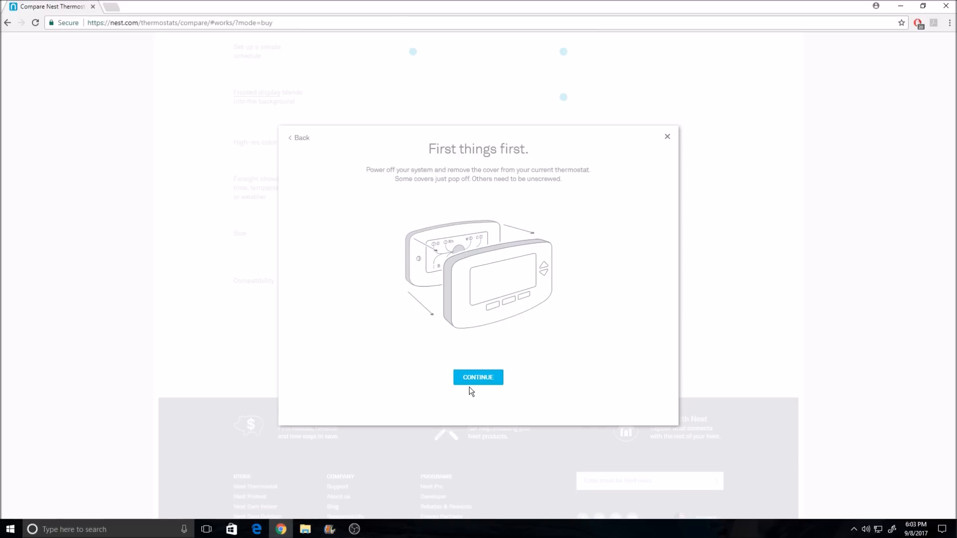
{"action": "left_click", "coordinate": [478, 377]}
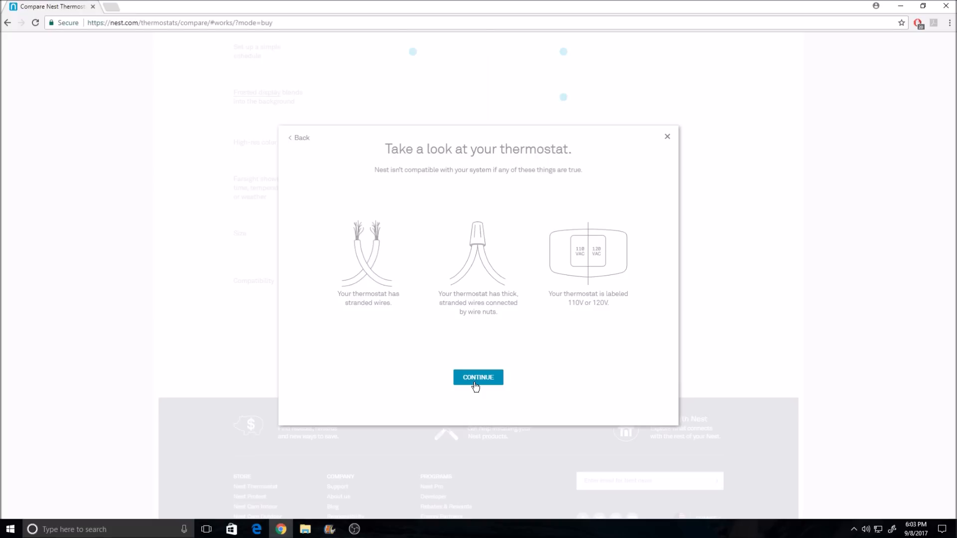
{"action": "left_click", "coordinate": [478, 378]}
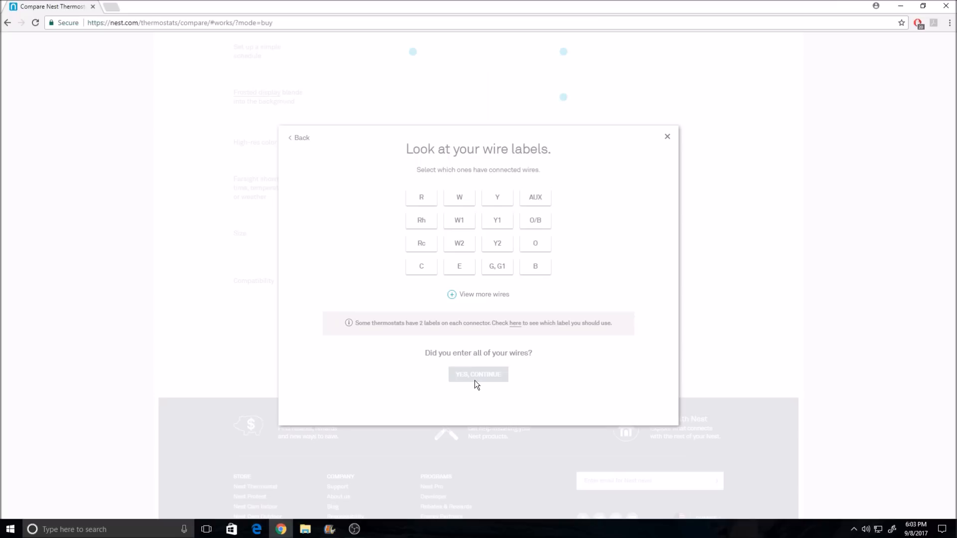
{"action": "mouse_move", "coordinate": [519, 272]}
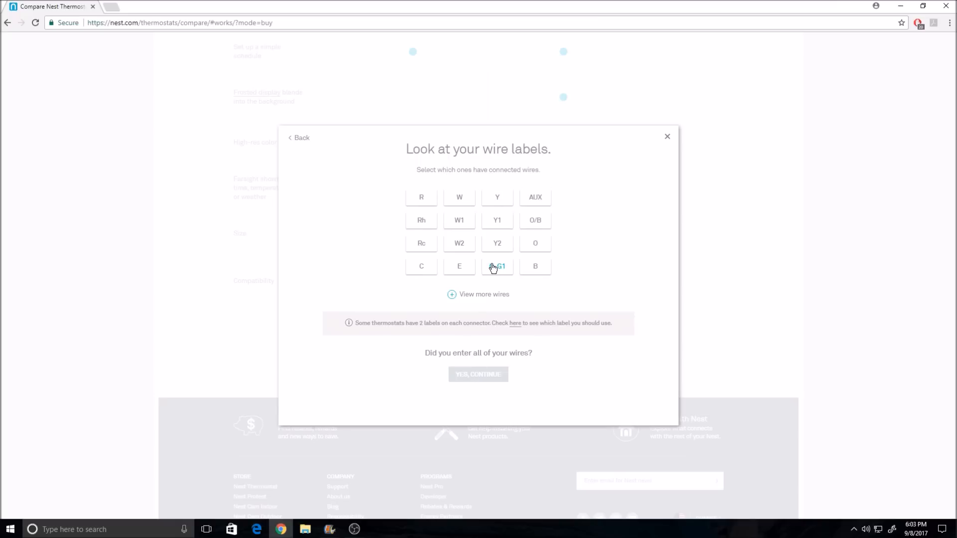
Mark the G/G1, Y, R and W wires as connected and confirm, showing both Nest thermostats compatible.
{"action": "left_click", "coordinate": [497, 266]}
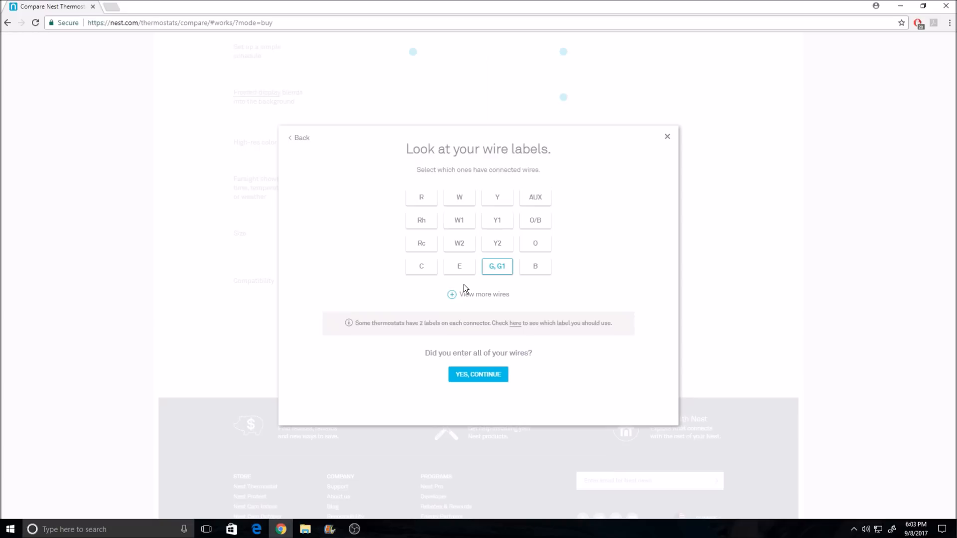
{"action": "mouse_move", "coordinate": [497, 196]}
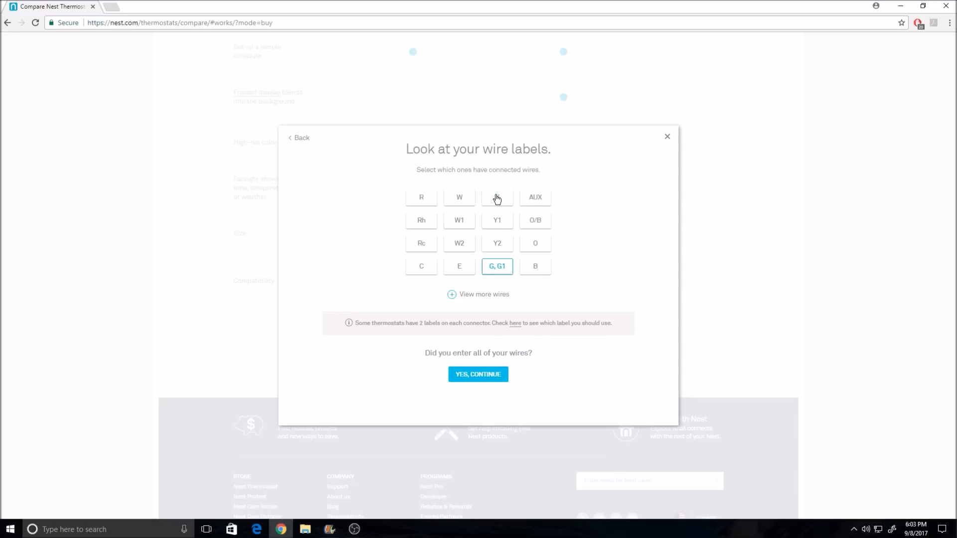
{"action": "left_click", "coordinate": [497, 197]}
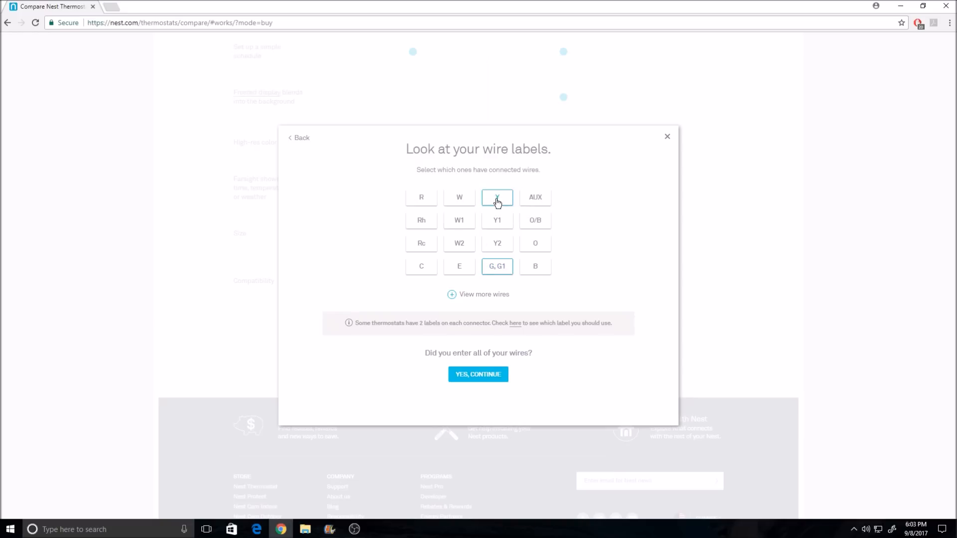
{"action": "left_click", "coordinate": [459, 197]}
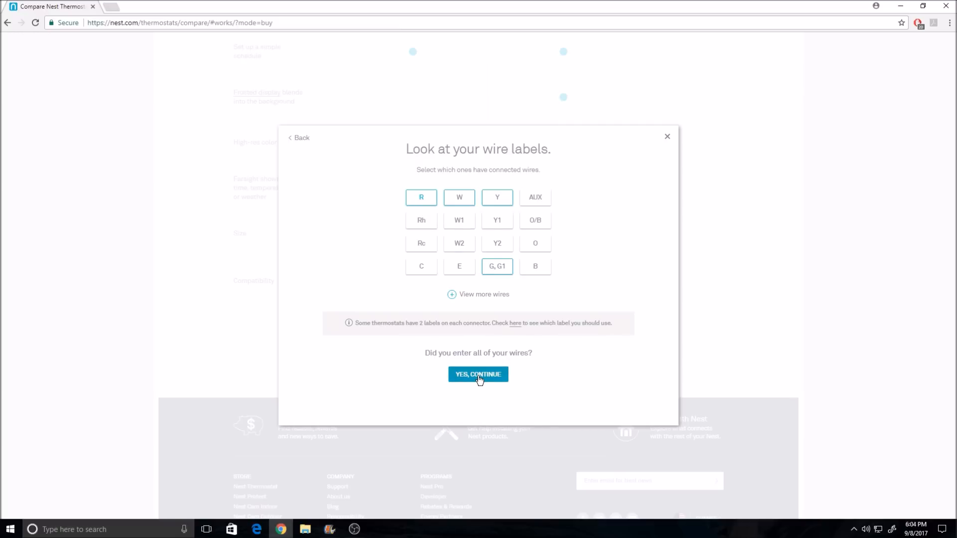
{"action": "left_click", "coordinate": [478, 374]}
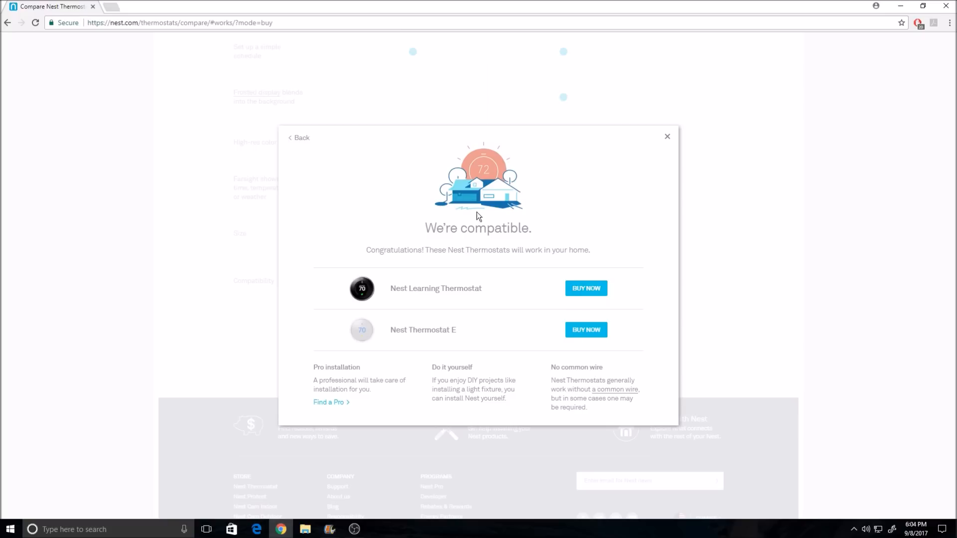
{"action": "mouse_move", "coordinate": [414, 299]}
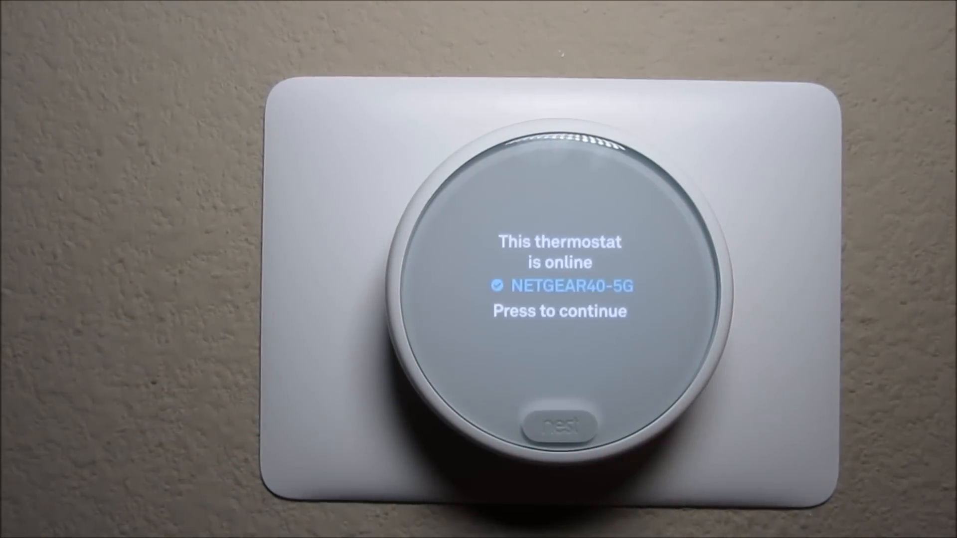
Continue past the online confirmation and location setup, choose Basic Schedule and accept the average efficient starting schedule.
{"action": "left_click", "coordinate": [558, 421]}
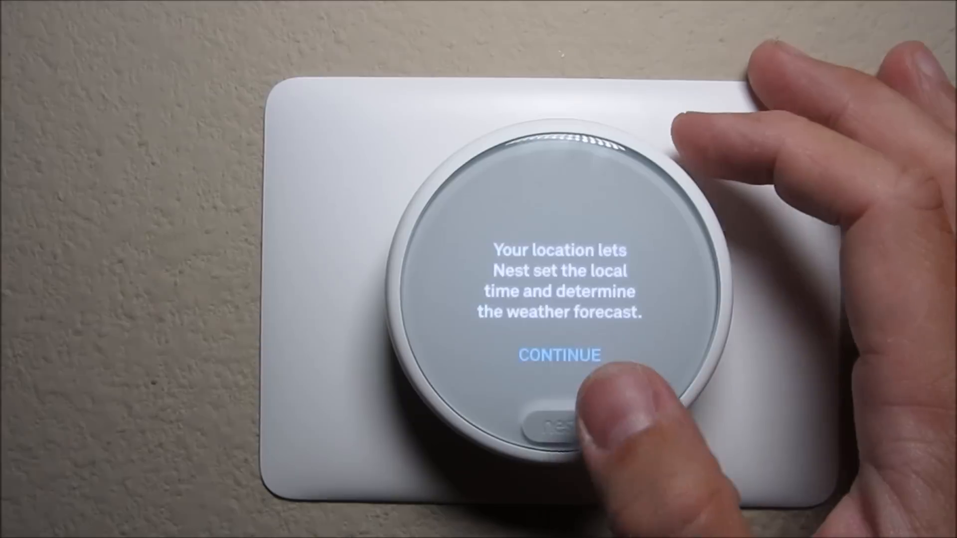
{"action": "left_click", "coordinate": [559, 354]}
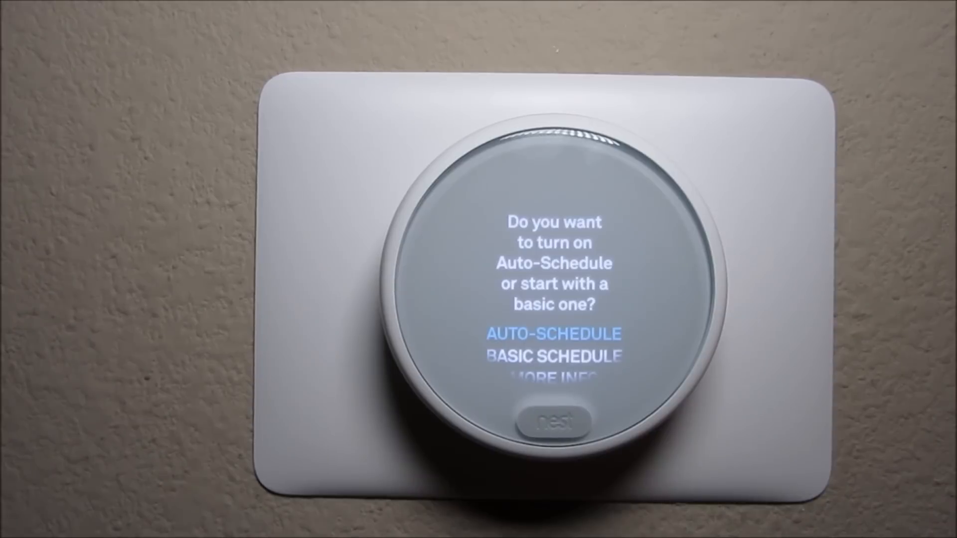
{"action": "left_click", "coordinate": [552, 421]}
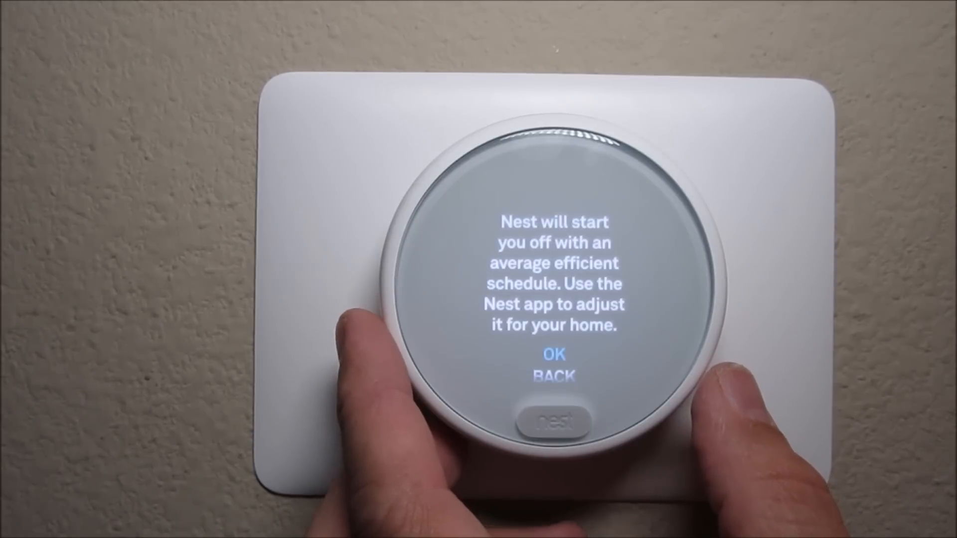
{"action": "left_click", "coordinate": [551, 354]}
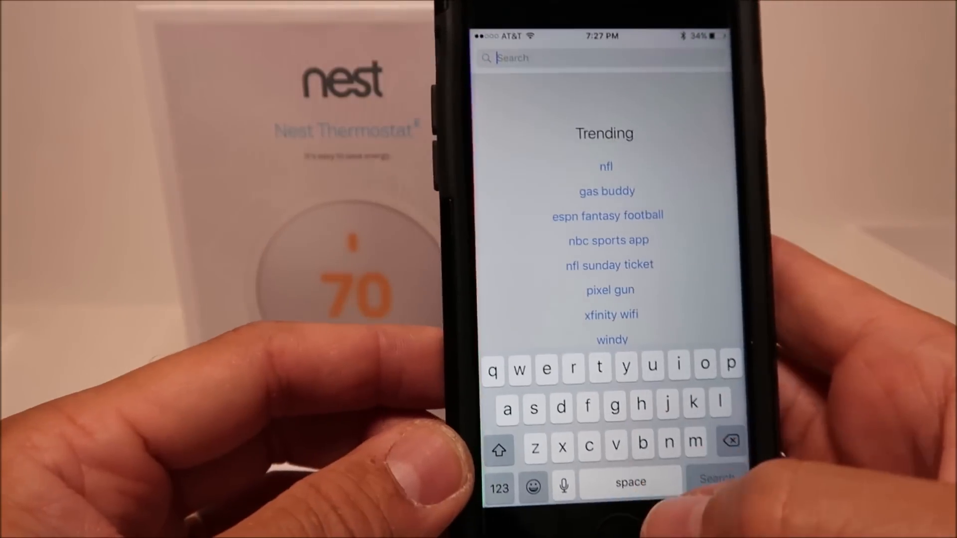
Search the App Store for 'nest app' and install the Nest app by Nest Labs.
{"action": "type", "text": "nest"}
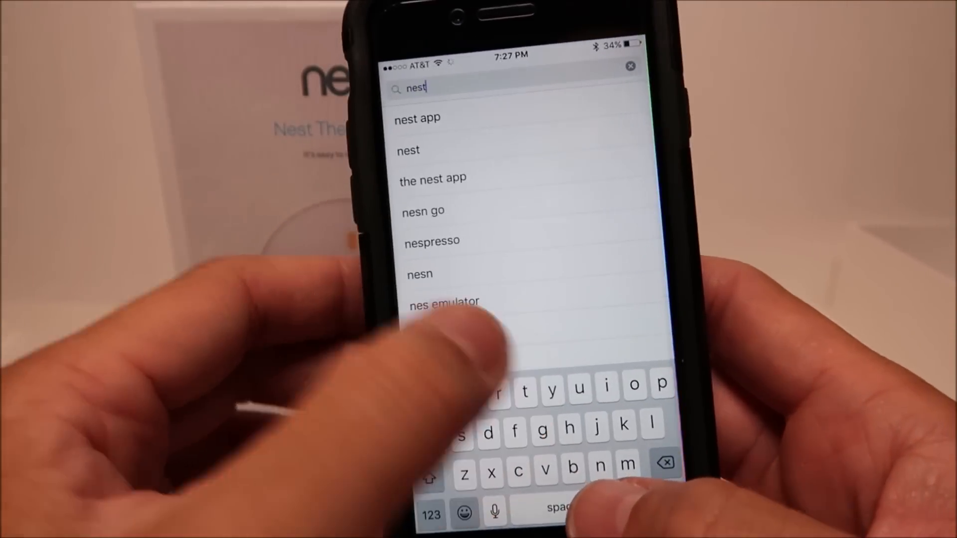
{"action": "left_click", "coordinate": [417, 118]}
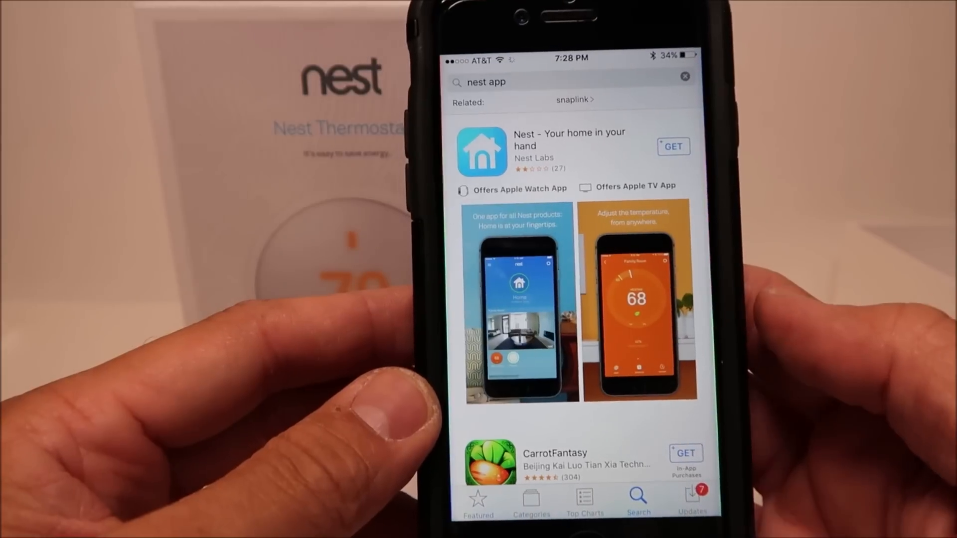
{"action": "left_click", "coordinate": [673, 146]}
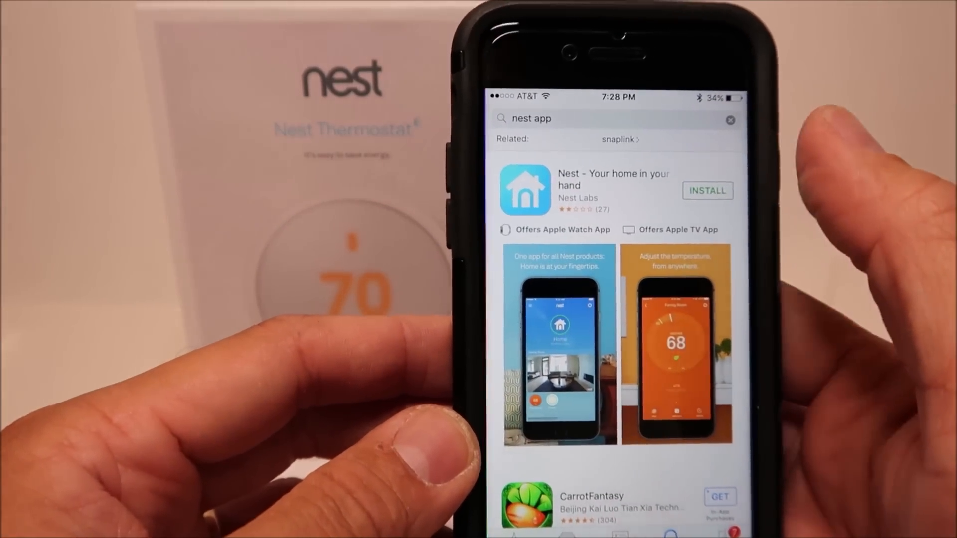
{"action": "left_click", "coordinate": [708, 190]}
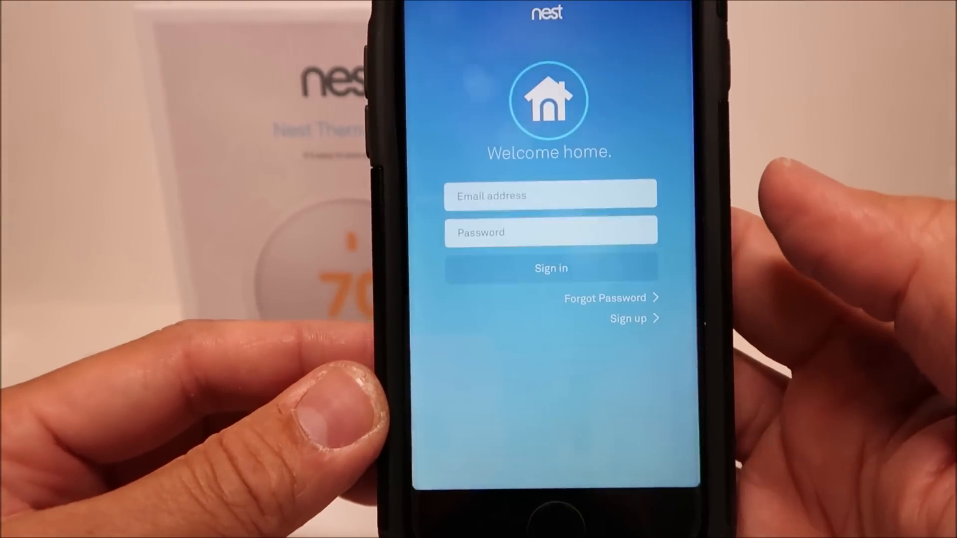
Sign in to the Nest account, allow notifications and begin home setup.
{"action": "left_click", "coordinate": [549, 196]}
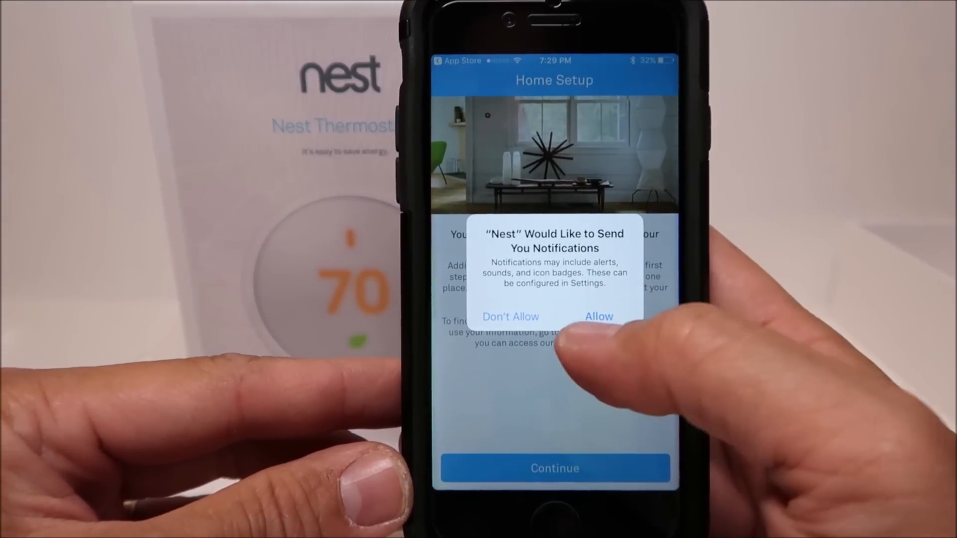
{"action": "left_click", "coordinate": [599, 316]}
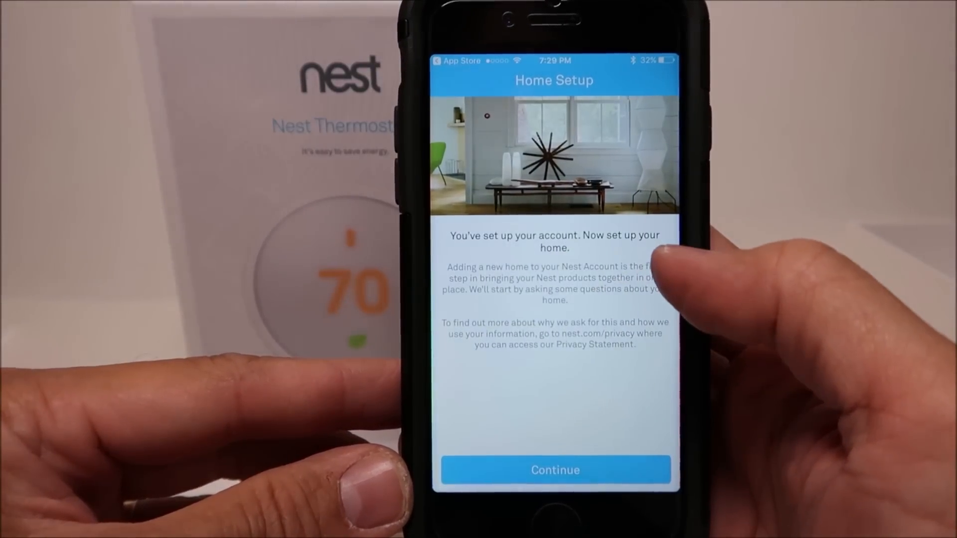
{"action": "left_click", "coordinate": [554, 470]}
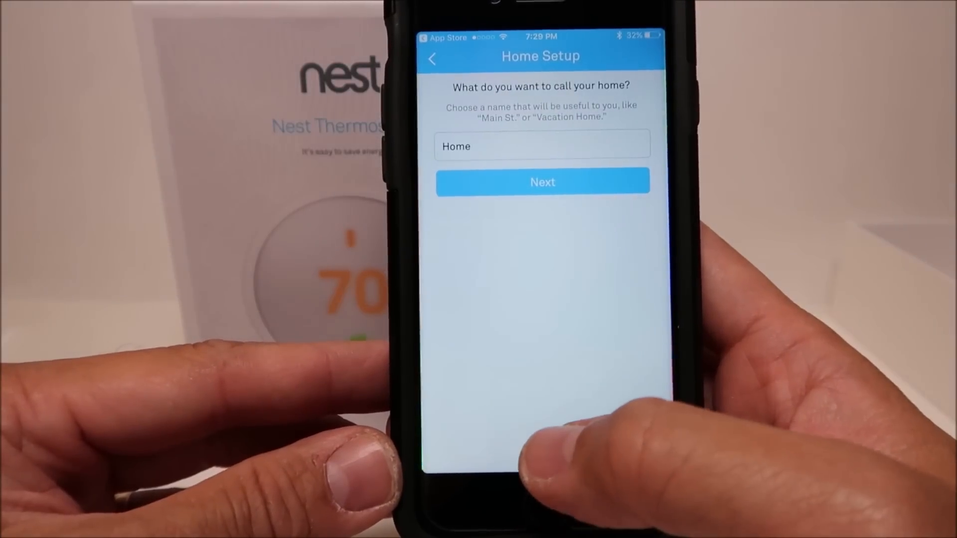
Keep the name Home, submit the address and use phone location for Home/Away Assist.
{"action": "left_click", "coordinate": [542, 182]}
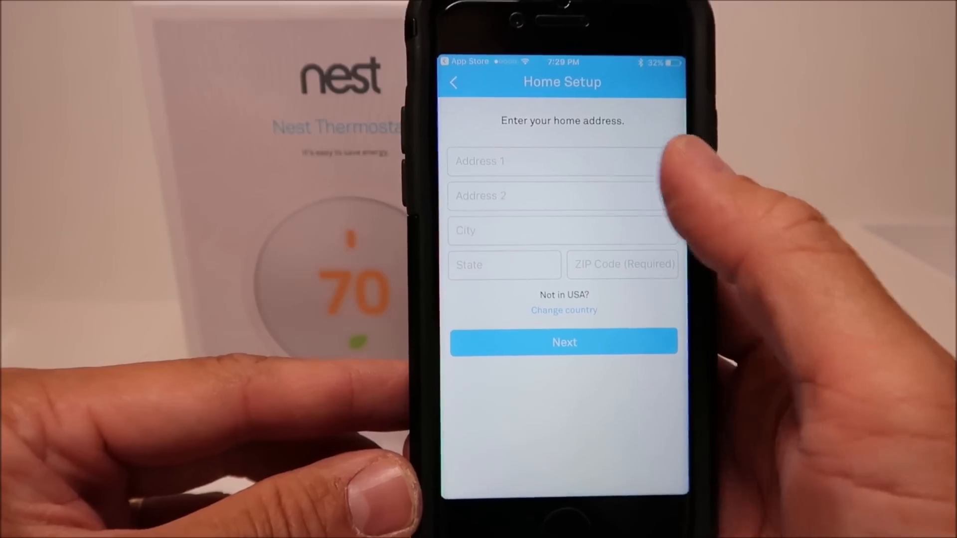
{"action": "left_click", "coordinate": [563, 342]}
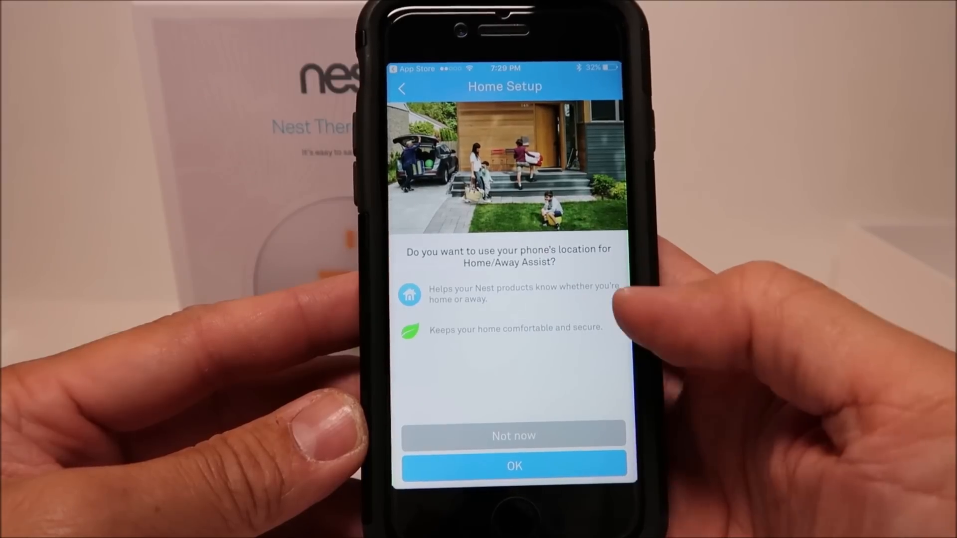
{"action": "left_click", "coordinate": [514, 465]}
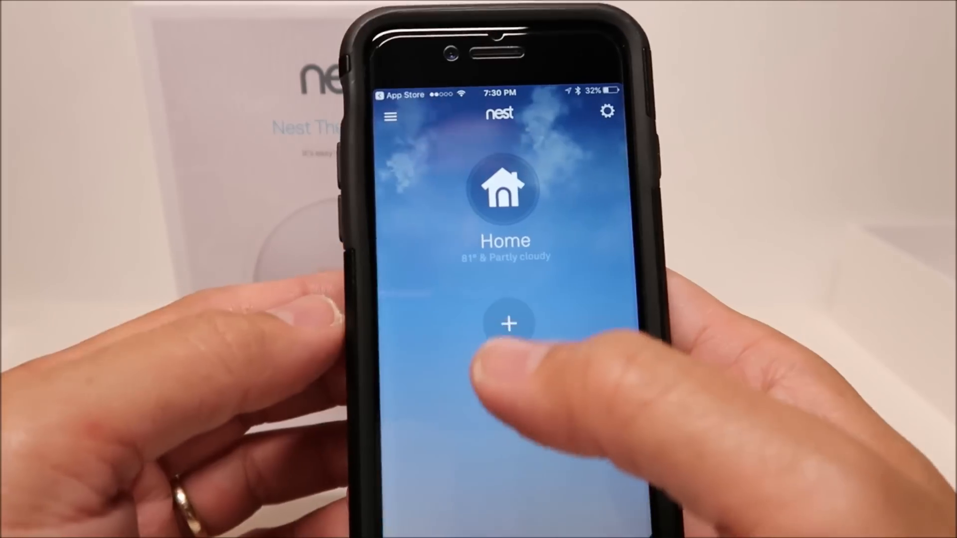
Add the Nest thermostat to Home, confirming the checklist and install instructions.
{"action": "left_click", "coordinate": [505, 324]}
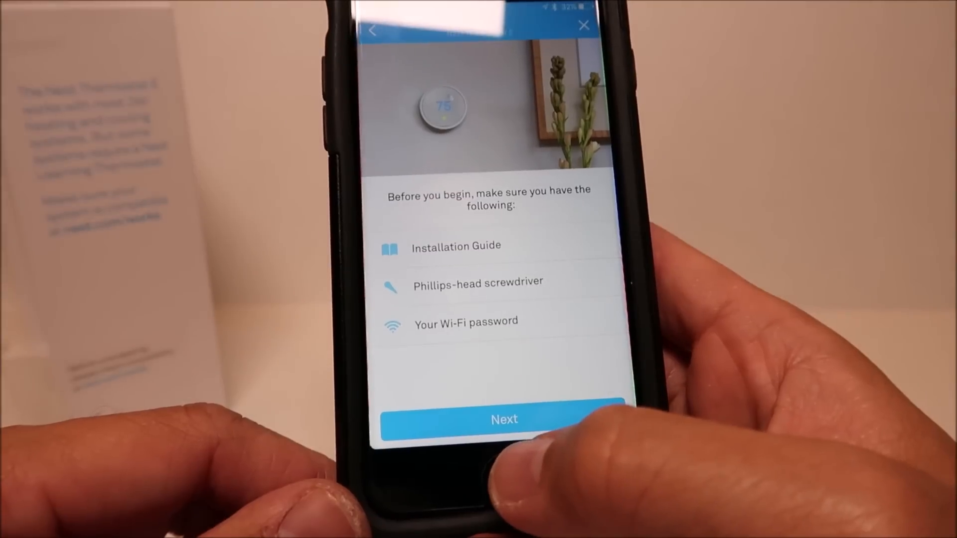
{"action": "left_click", "coordinate": [503, 419]}
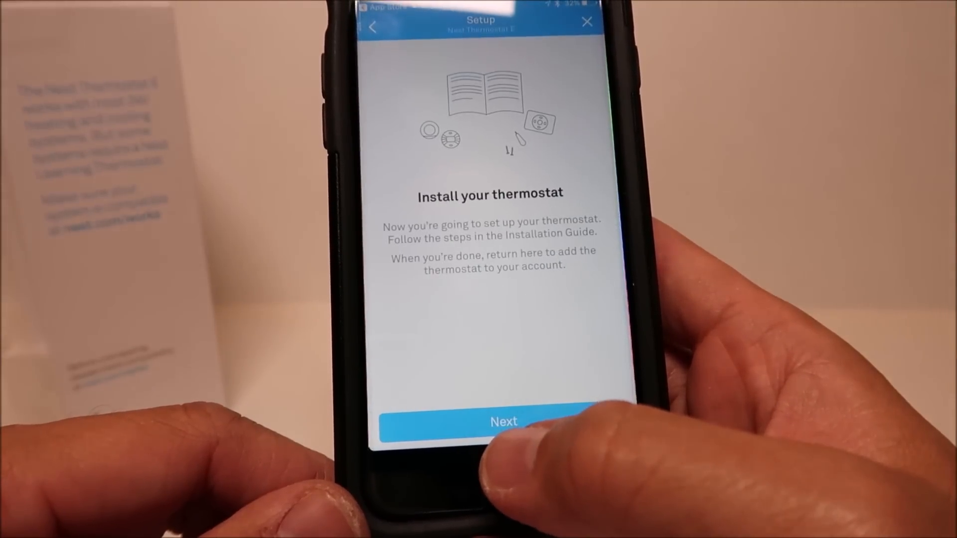
{"action": "left_click", "coordinate": [503, 421]}
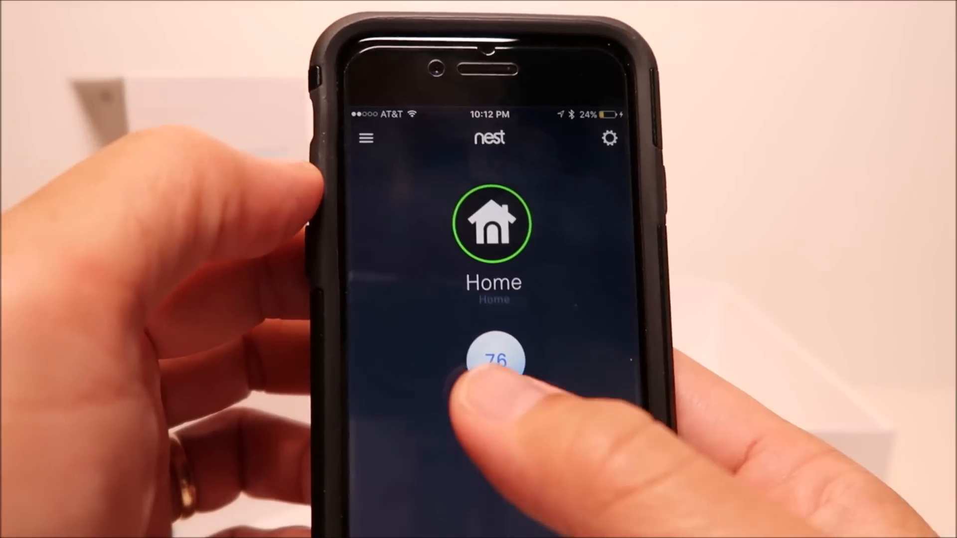
Raise the Hallway thermostat target from 76 to 77 and show its settings list.
{"action": "left_click", "coordinate": [494, 358]}
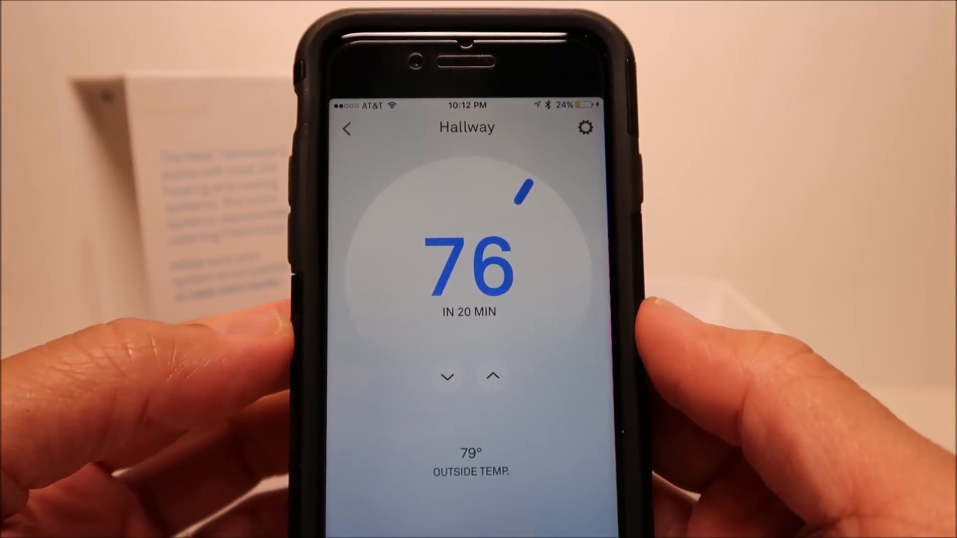
{"action": "left_click", "coordinate": [513, 387]}
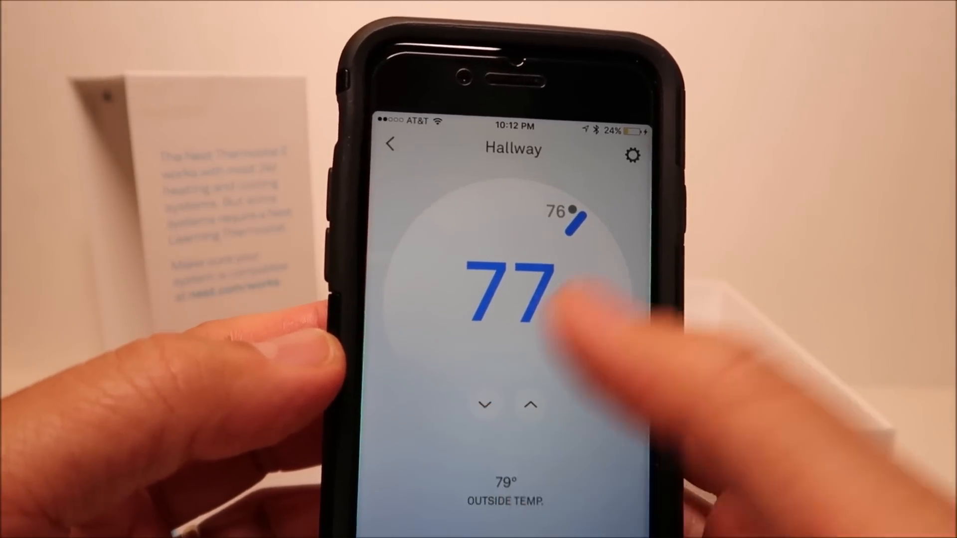
{"action": "left_click", "coordinate": [631, 155]}
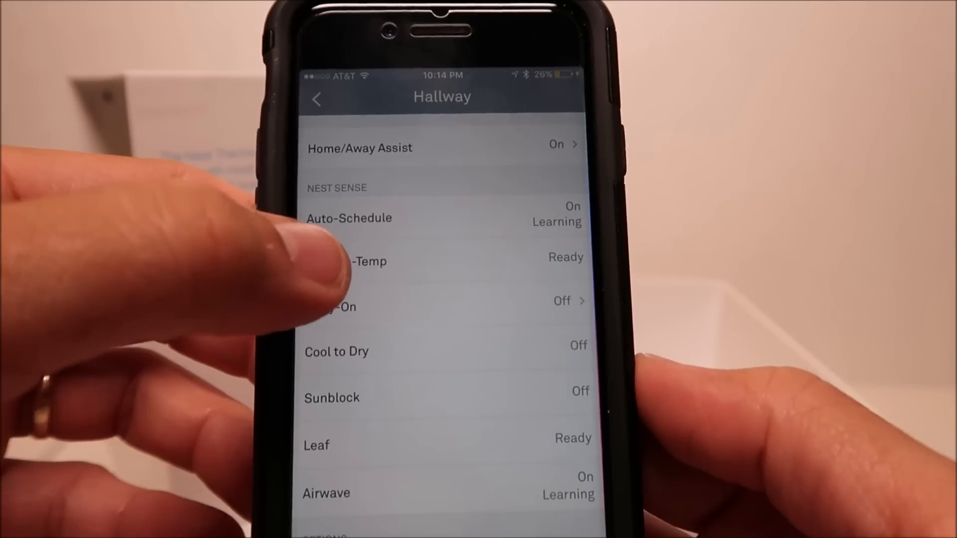
Review Early-On with its 5-hour maximum preheat, then check the Eco Temperatures 62/82 and °F unit settings.
{"action": "left_click", "coordinate": [348, 261]}
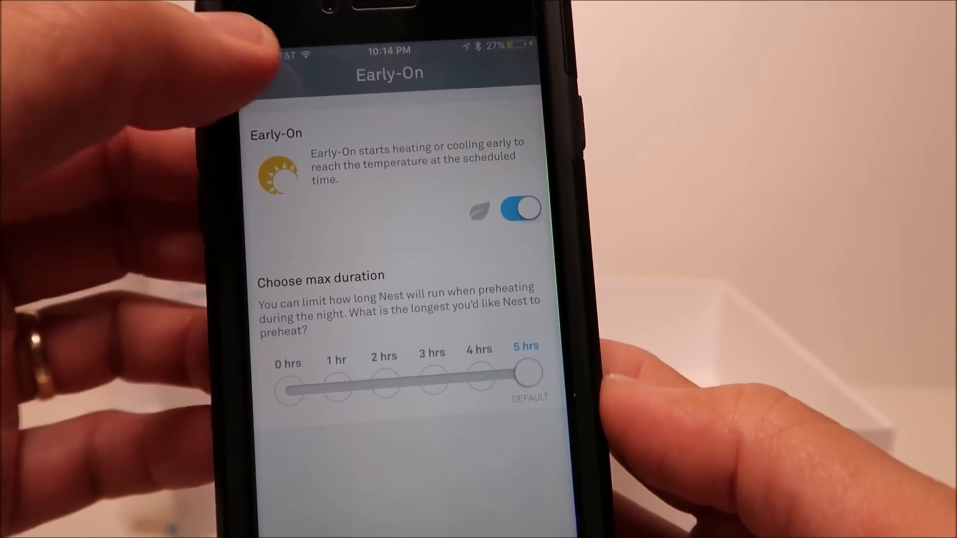
{"action": "left_click", "coordinate": [313, 73]}
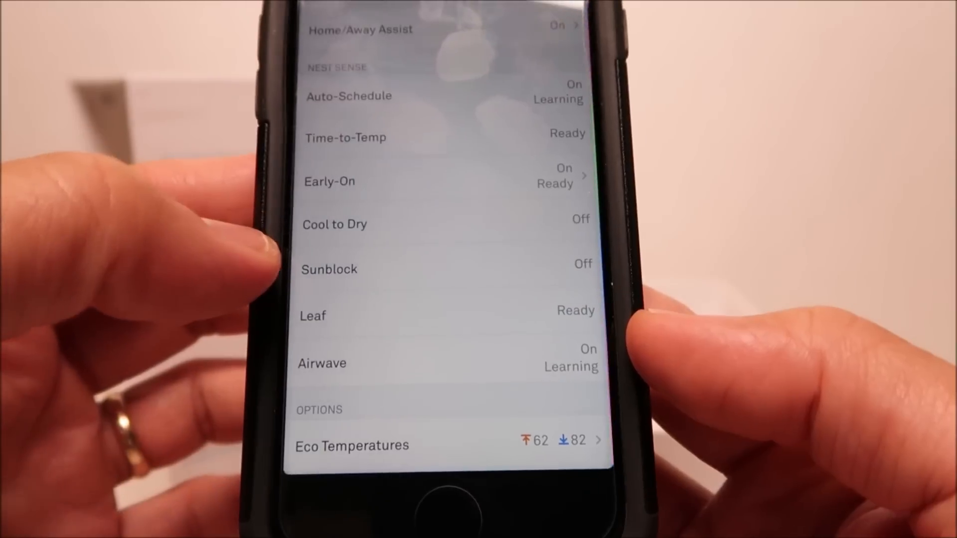
{"action": "left_click", "coordinate": [329, 269]}
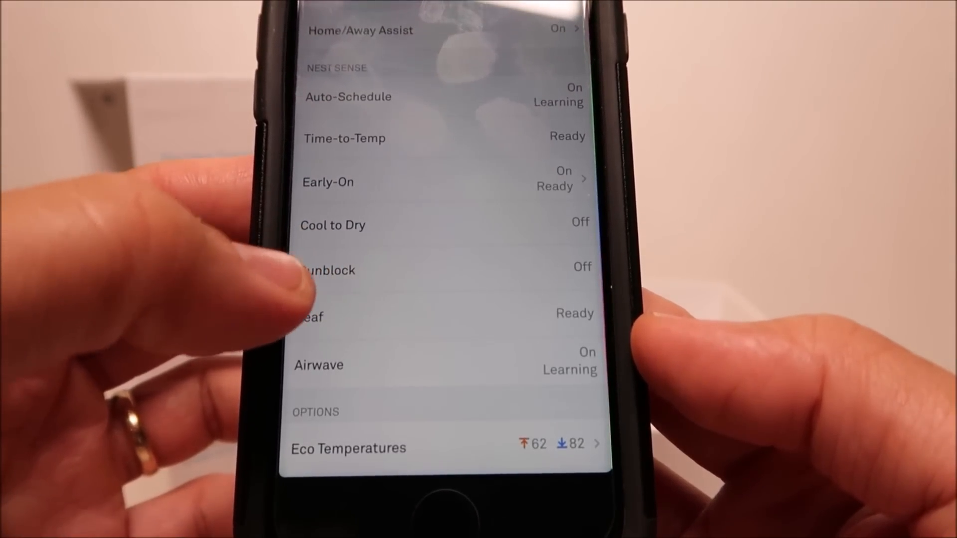
{"action": "left_click", "coordinate": [311, 316]}
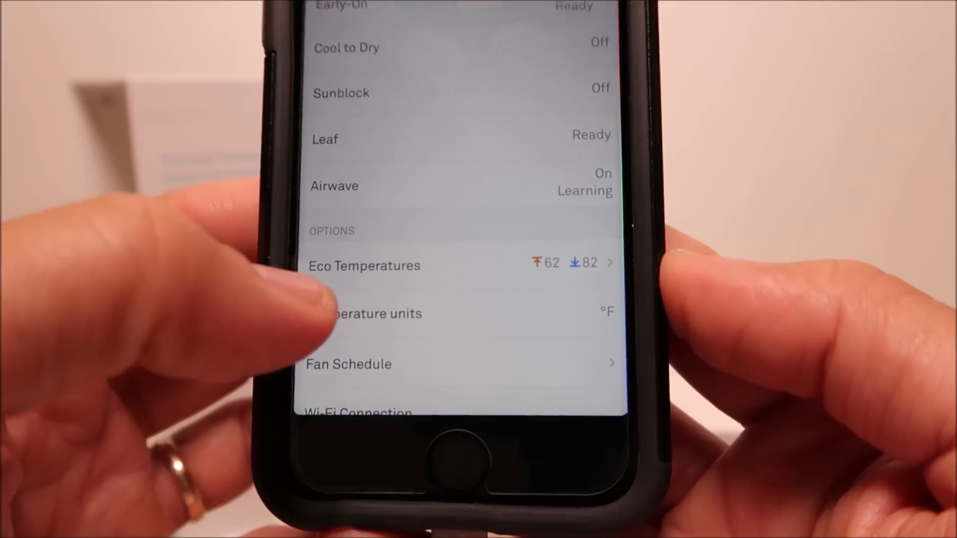
Read the Wi-Fi Connection note, then show the Equipment page with the air filter reminder.
{"action": "left_click", "coordinate": [364, 265]}
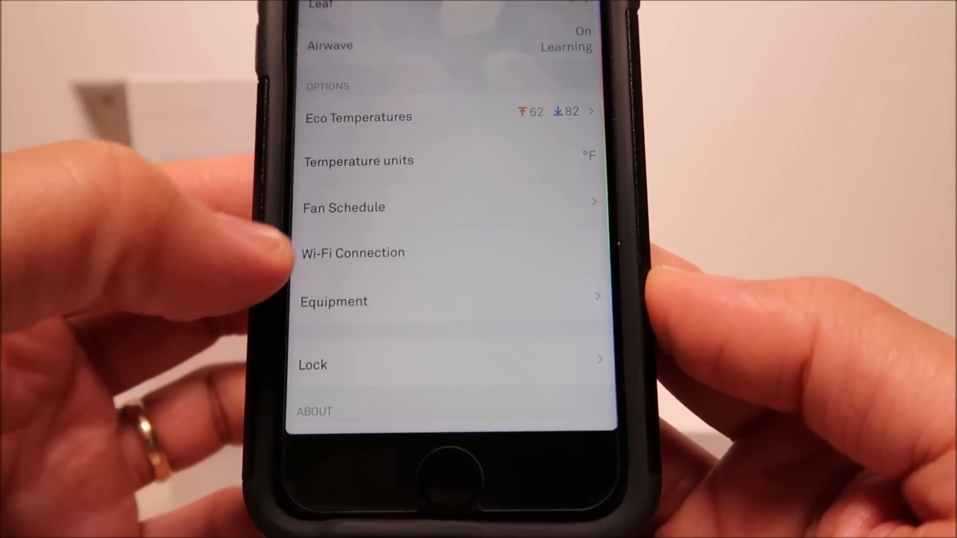
{"action": "left_click", "coordinate": [343, 207]}
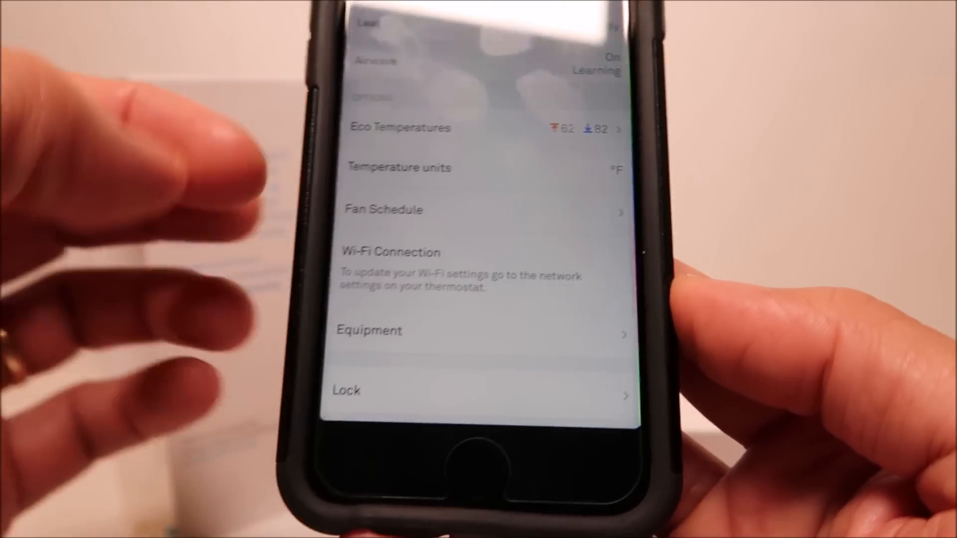
{"action": "scroll", "scroll_direction": "down", "scroll_amount": 3}
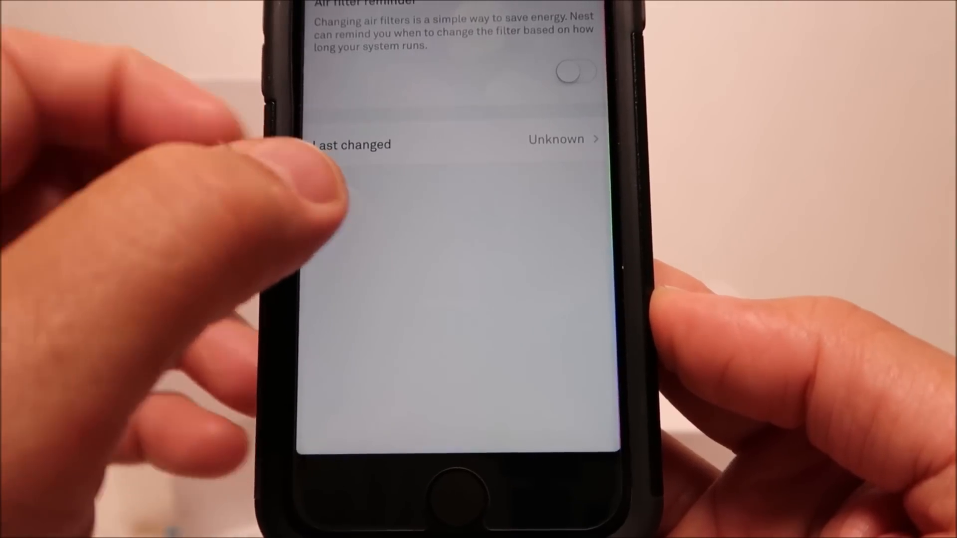
{"action": "left_click", "coordinate": [573, 72]}
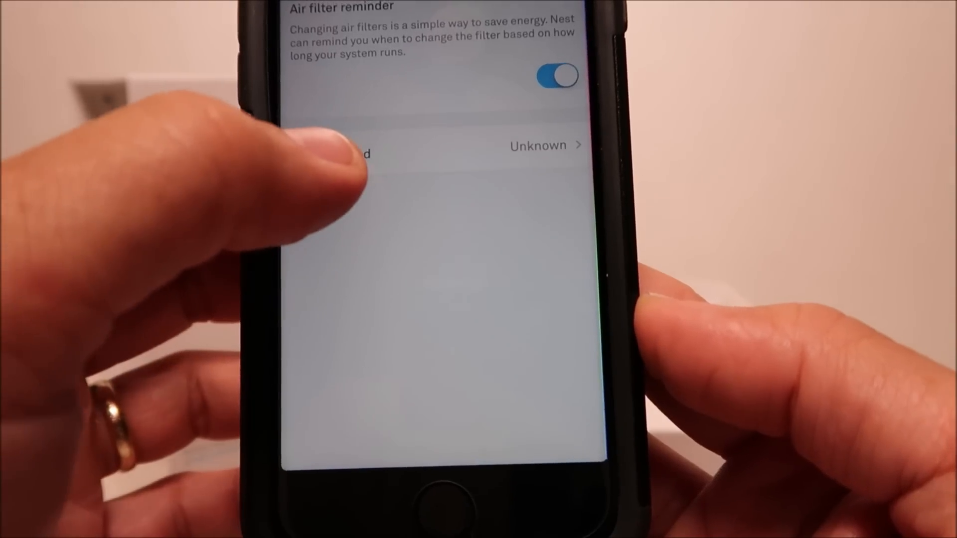
Record the month the air filter was last changed so the reminder reads On.
{"action": "left_click", "coordinate": [538, 145]}
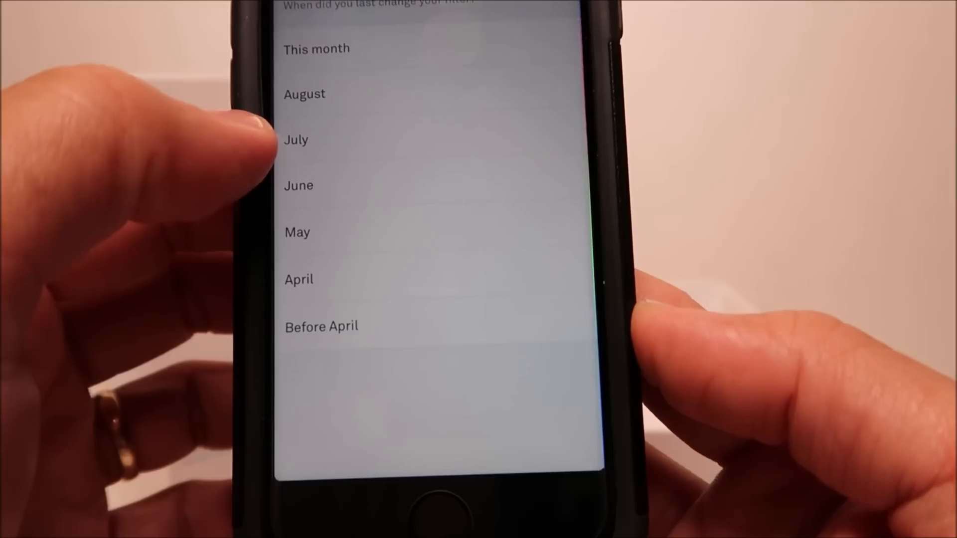
{"action": "left_click", "coordinate": [305, 95]}
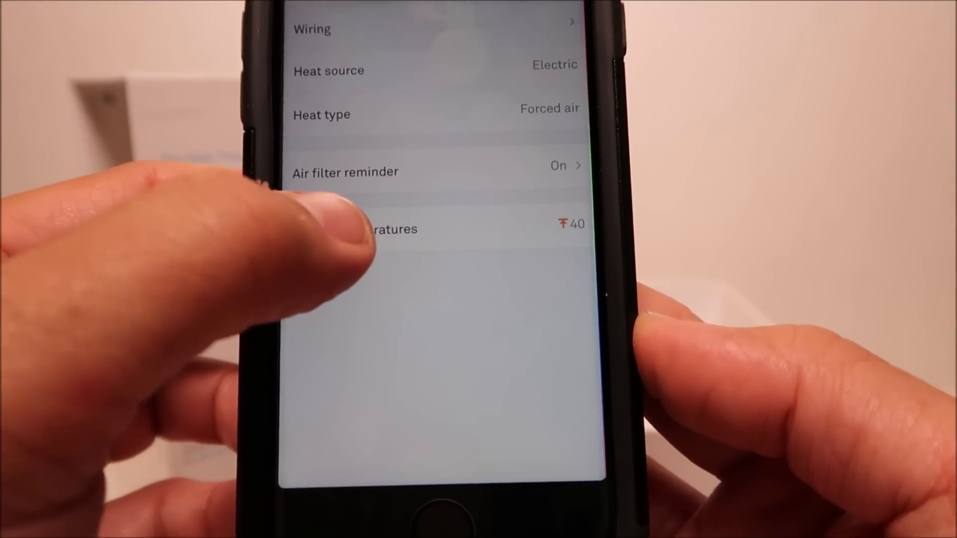
Return to the Hallway thermostat settings and scroll to Lock, Where, Technical info and Remove.
{"action": "left_click", "coordinate": [366, 229]}
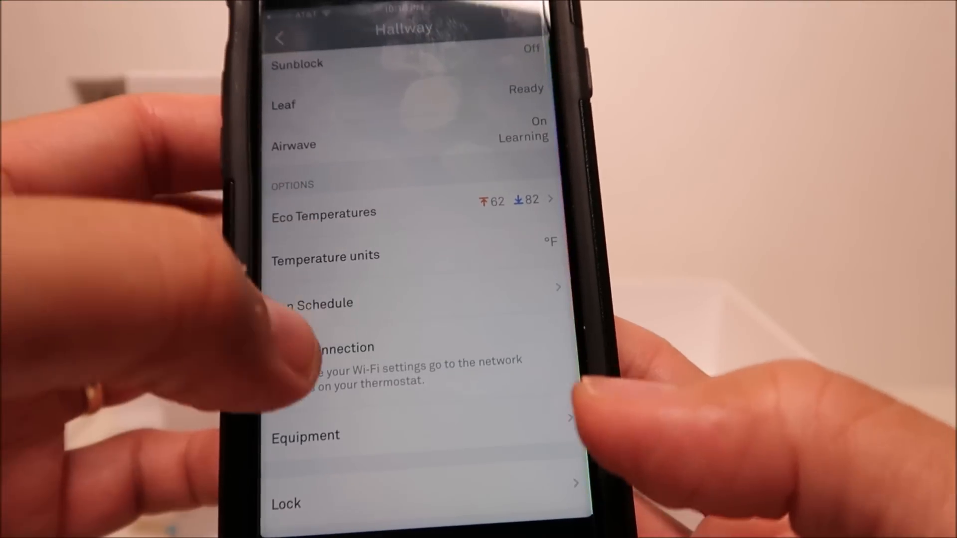
{"action": "scroll", "scroll_direction": "down", "scroll_amount": 3}
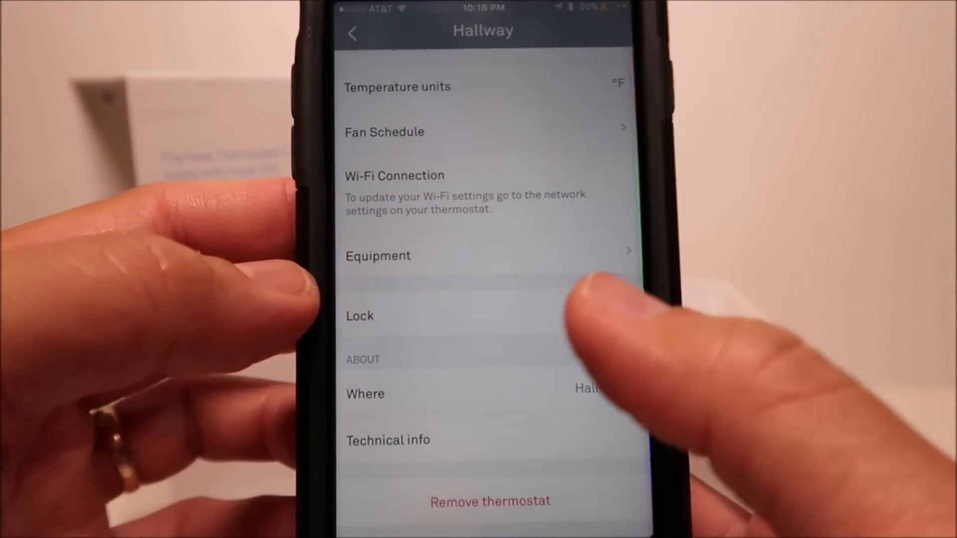
Lock the thermostat to a 76–81 degree range from the Lock settings.
{"action": "left_click", "coordinate": [360, 316]}
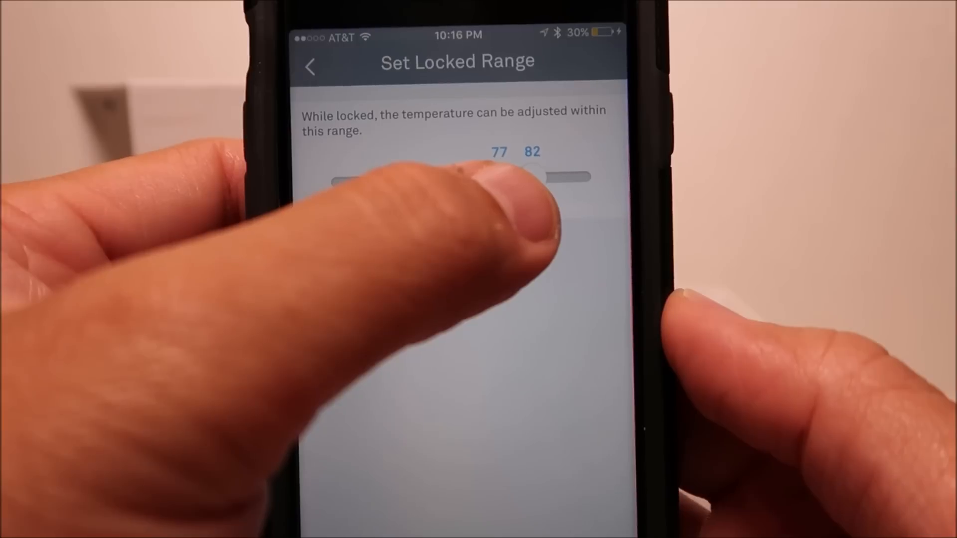
{"action": "left_click_drag", "start_coordinate": [500, 177], "coordinate": [528, 179]}
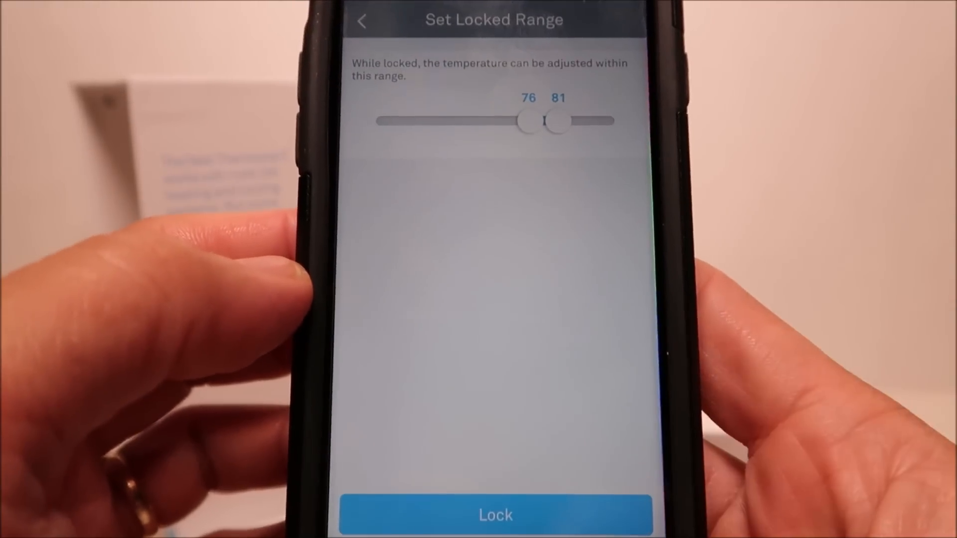
{"action": "left_click", "coordinate": [495, 514]}
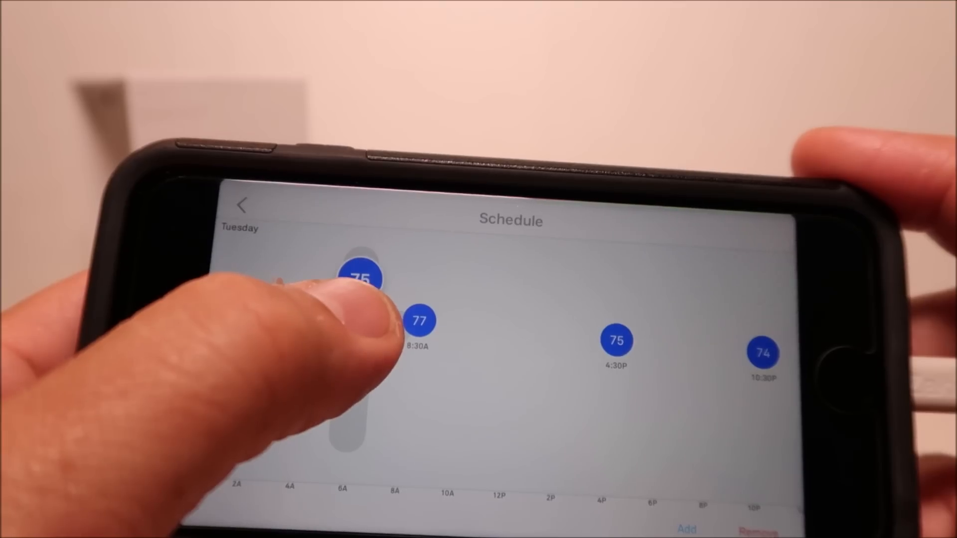
Set Tuesday's early-morning setpoint to 75 and move it to 5:00A.
{"action": "left_click_drag", "start_coordinate": [363, 278], "coordinate": [360, 313]}
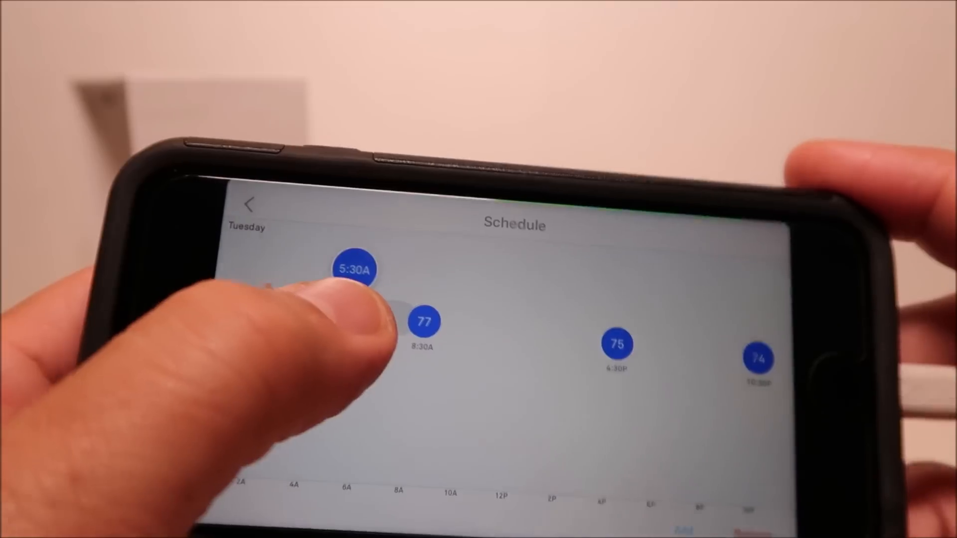
{"action": "left_click_drag", "start_coordinate": [354, 269], "coordinate": [383, 242]}
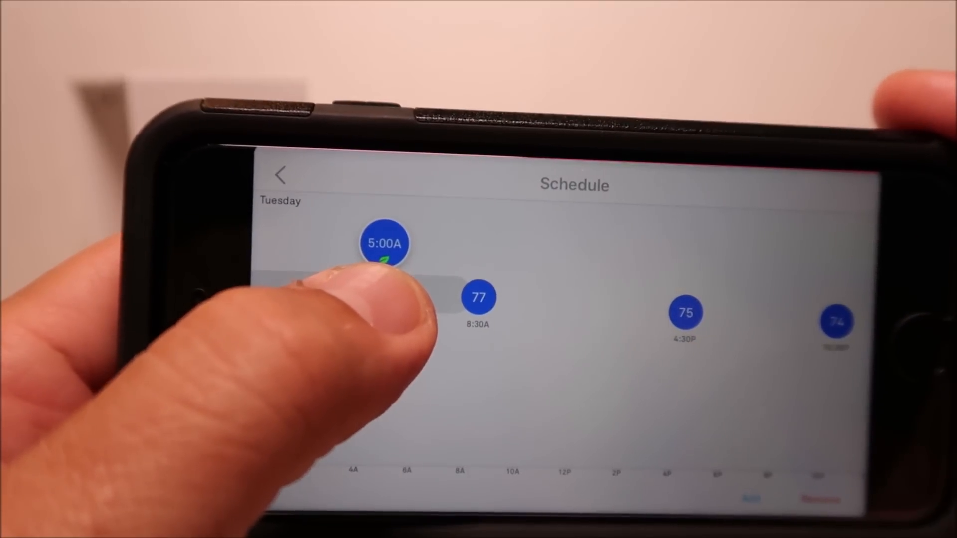
{"action": "left_click_drag", "start_coordinate": [384, 242], "coordinate": [404, 245]}
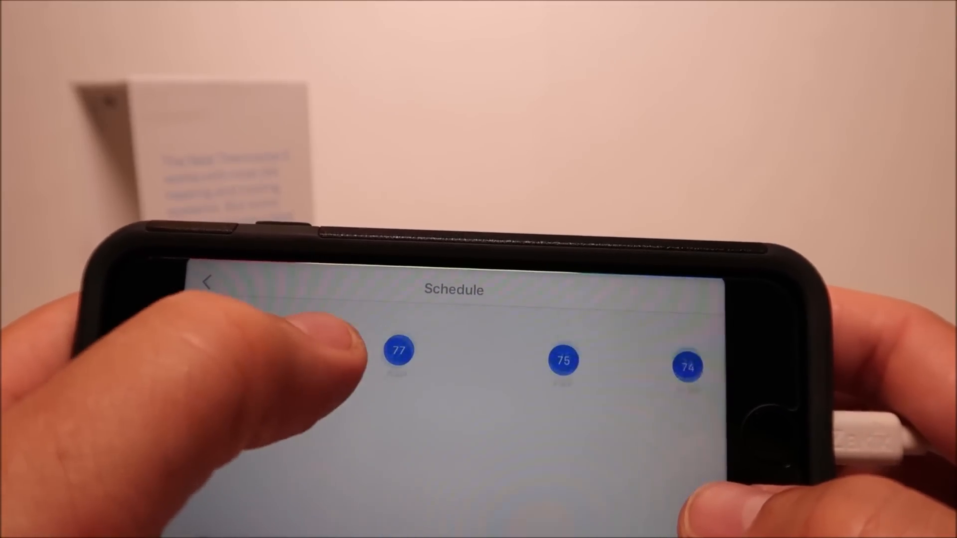
Leave the Nest schedule editor before switching to the Alexa app.
{"action": "left_click", "coordinate": [400, 350]}
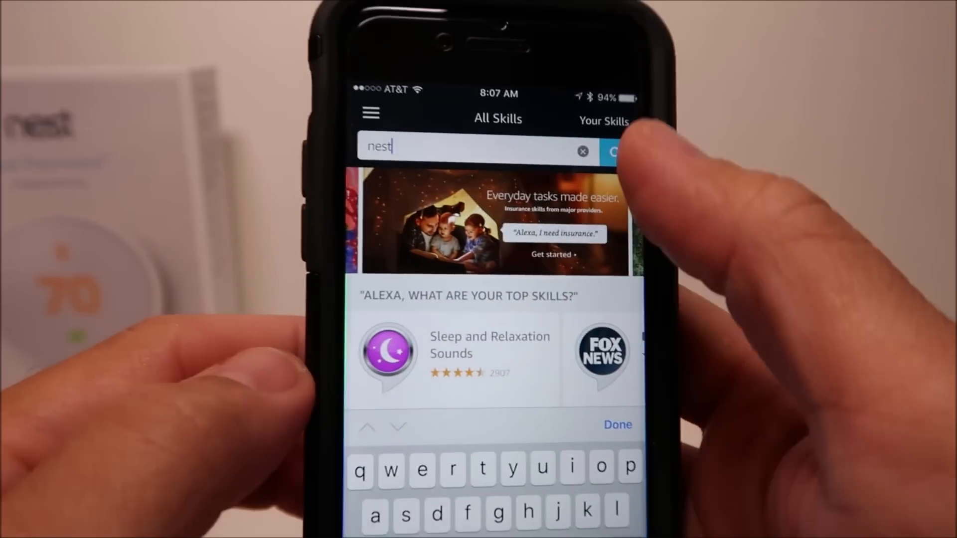
Find the Nest Thermostat skill in the Alexa results and enable it.
{"action": "left_click", "coordinate": [616, 151]}
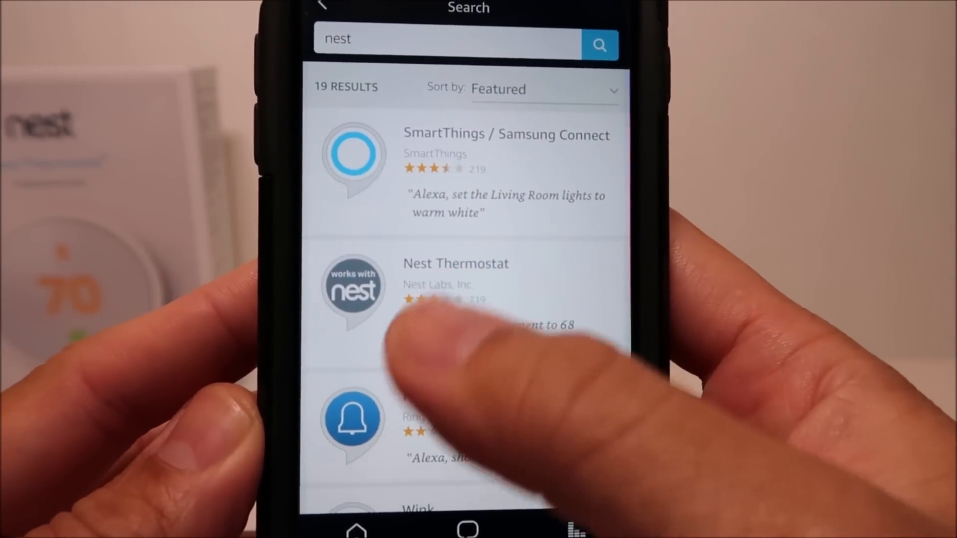
{"action": "left_click", "coordinate": [456, 281]}
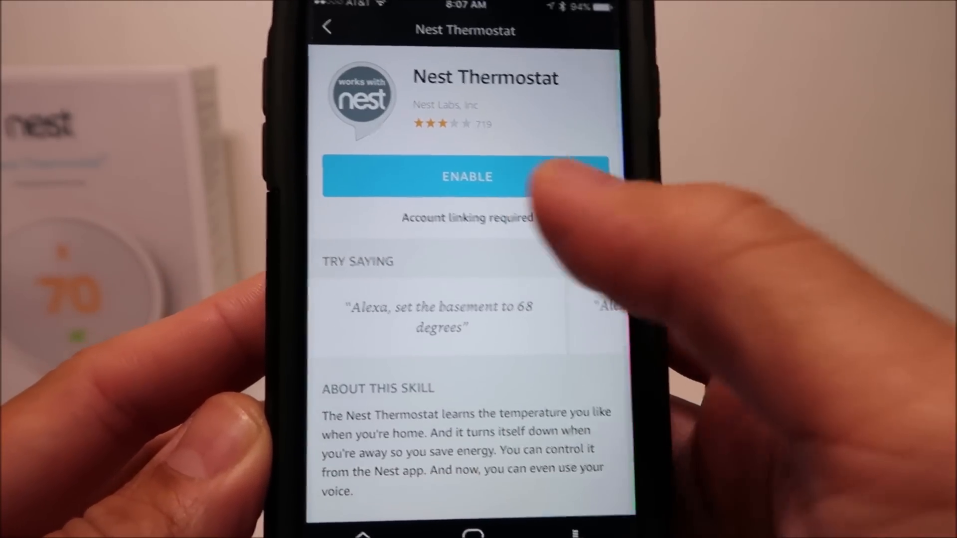
{"action": "left_click", "coordinate": [466, 176]}
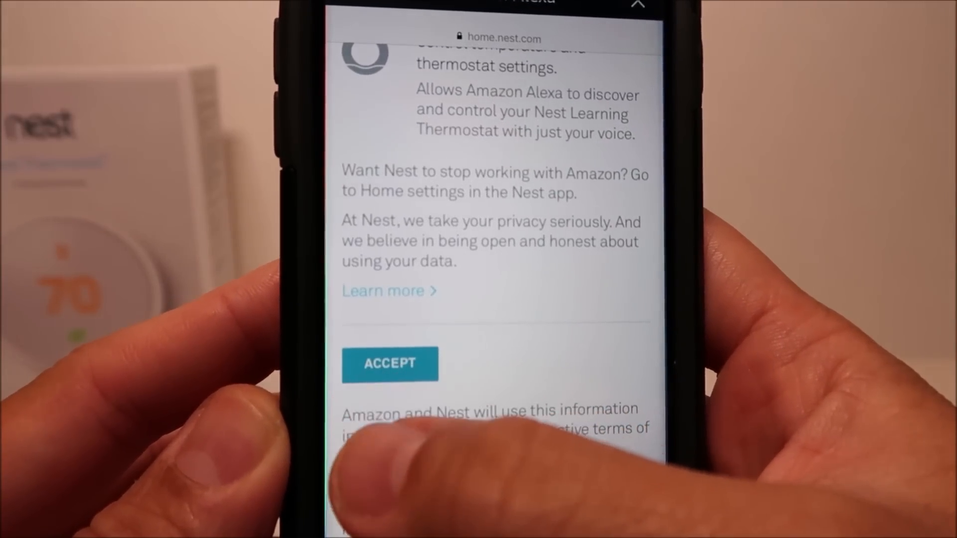
Accept Nest access to link the skill, then start Alexa's smart home device discovery.
{"action": "left_click", "coordinate": [389, 363]}
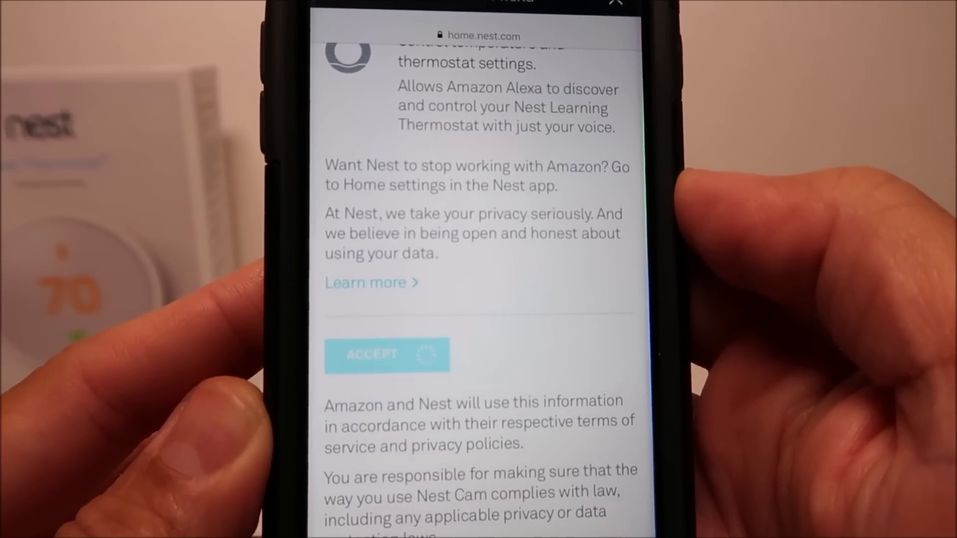
{"action": "left_click", "coordinate": [386, 355]}
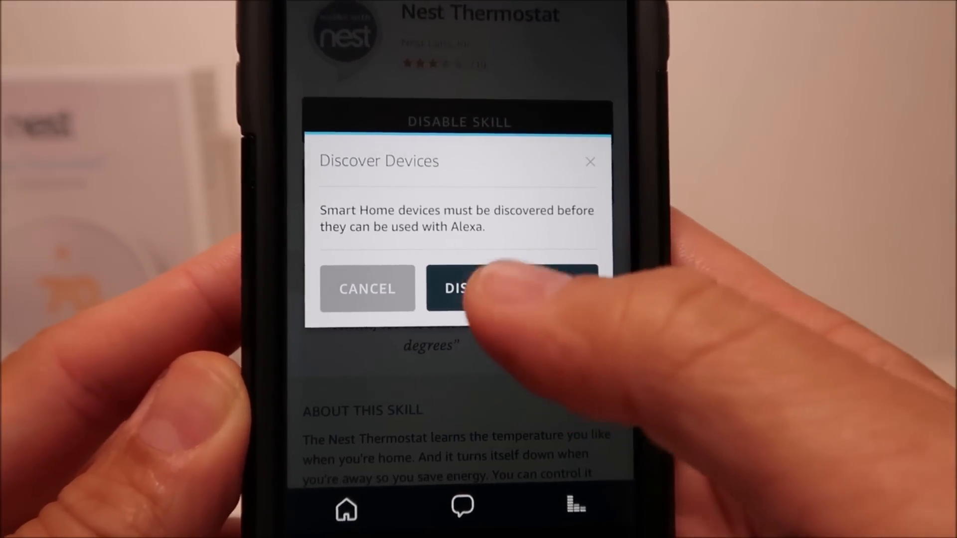
{"action": "left_click", "coordinate": [512, 287]}
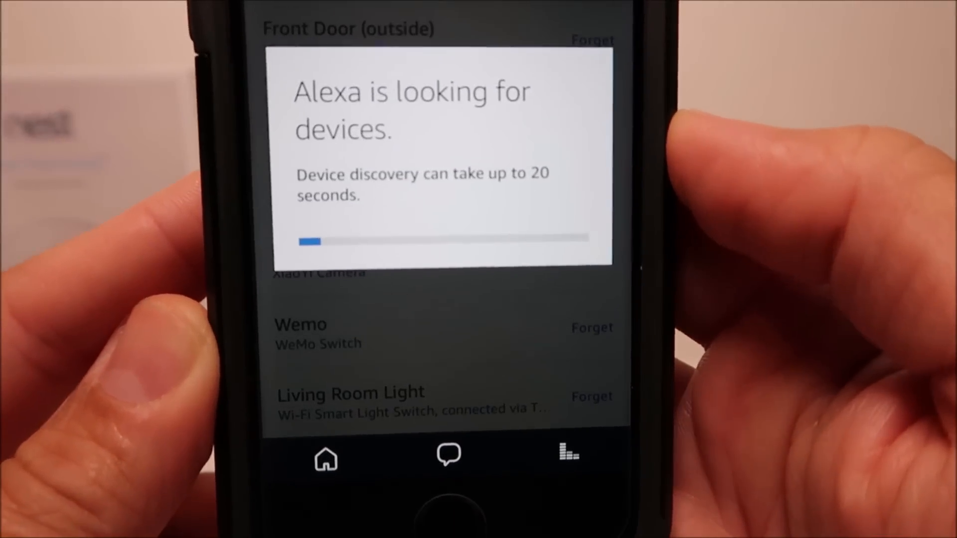